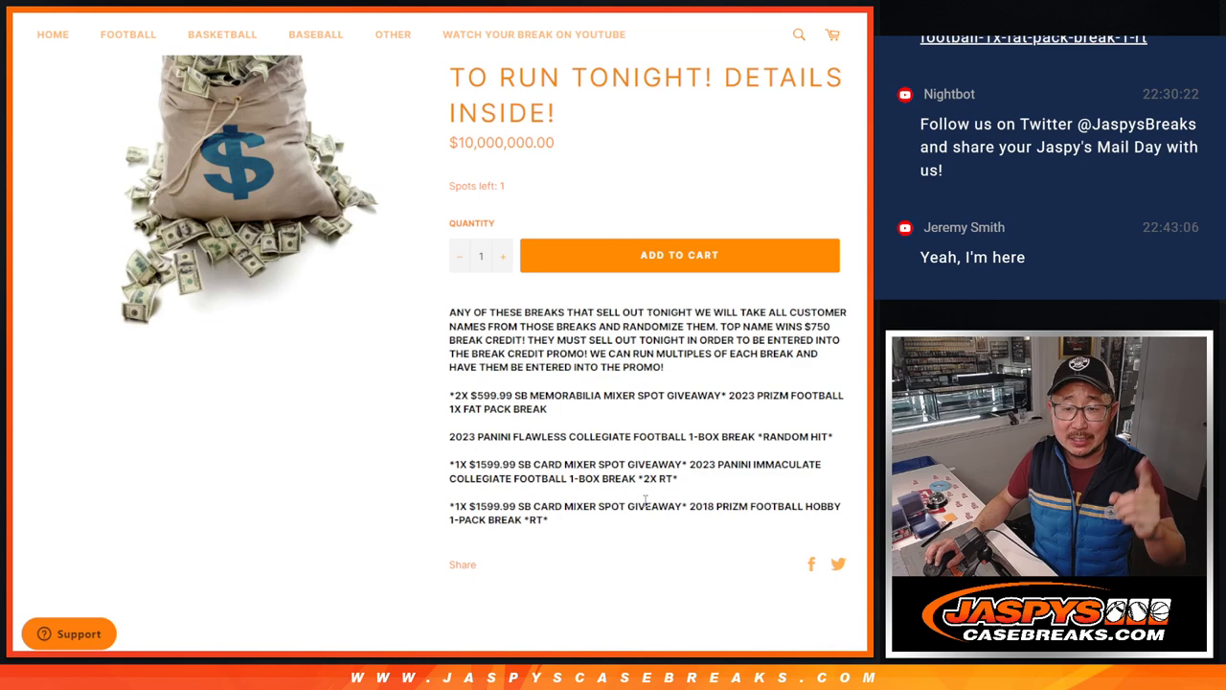
Leave the $750 break credit promo page for the break schedule spreadsheet
left_click_drag(730, 326, 832, 326)
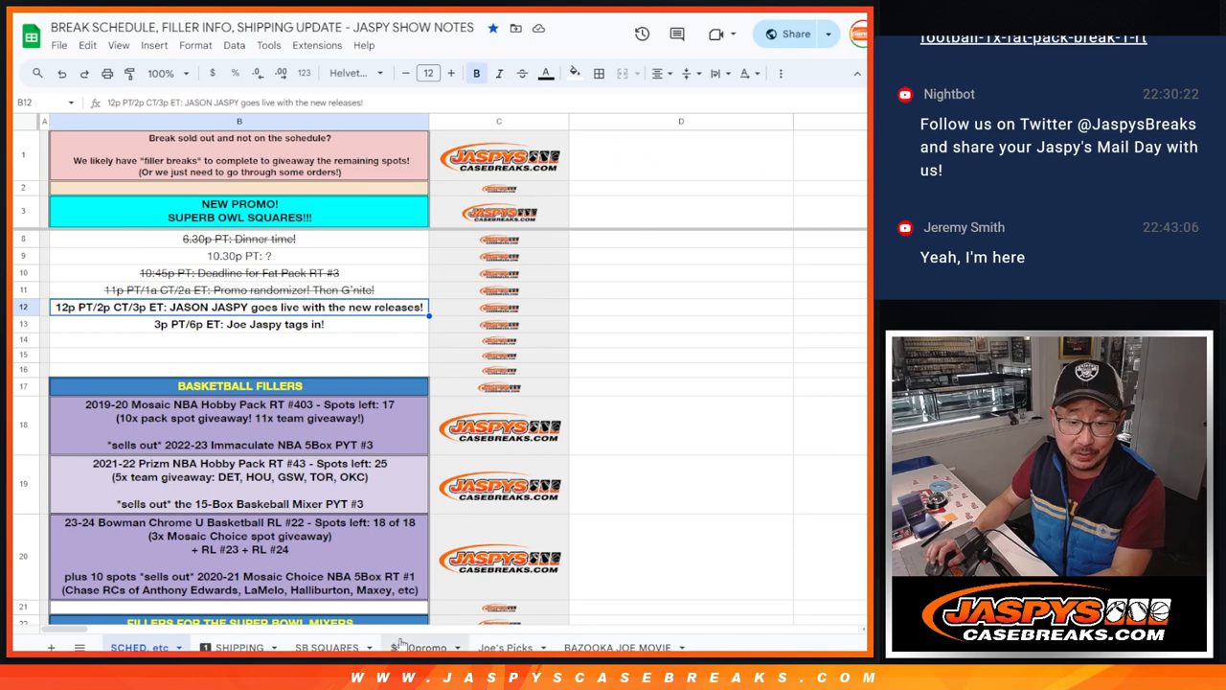
Switch to the $750promo sheet and review all 64 entrant names in column A
left_click(425, 648)
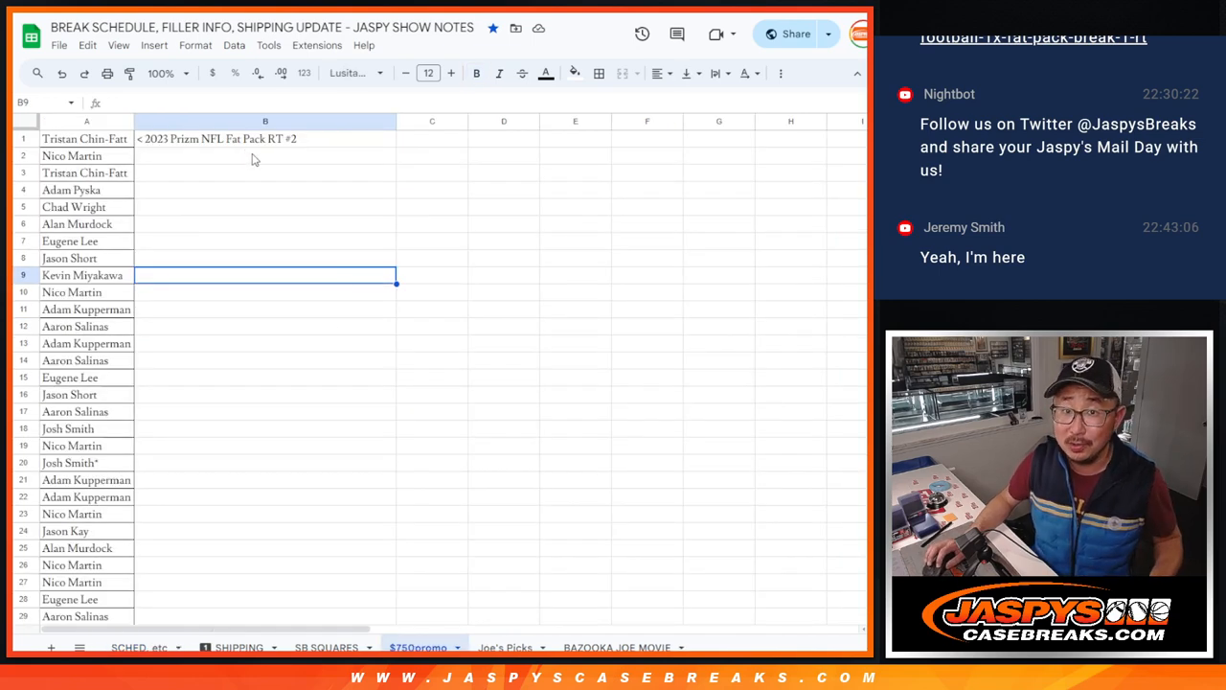
scroll("down", 3)
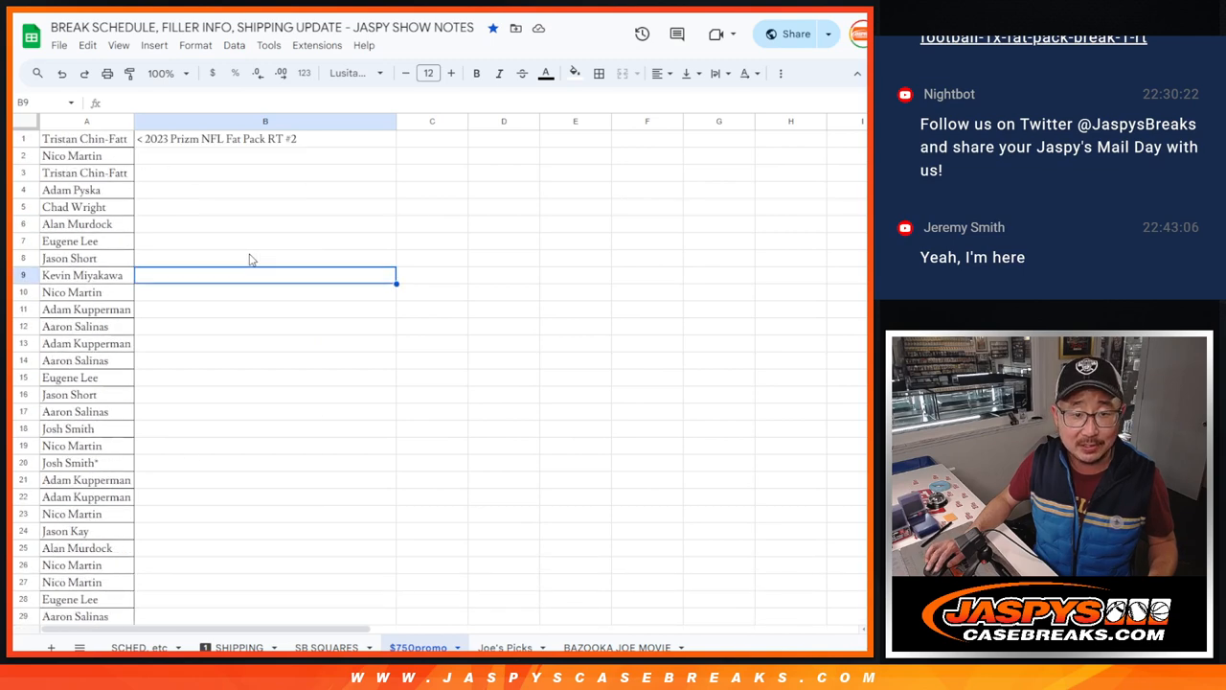
scroll("down", 3)
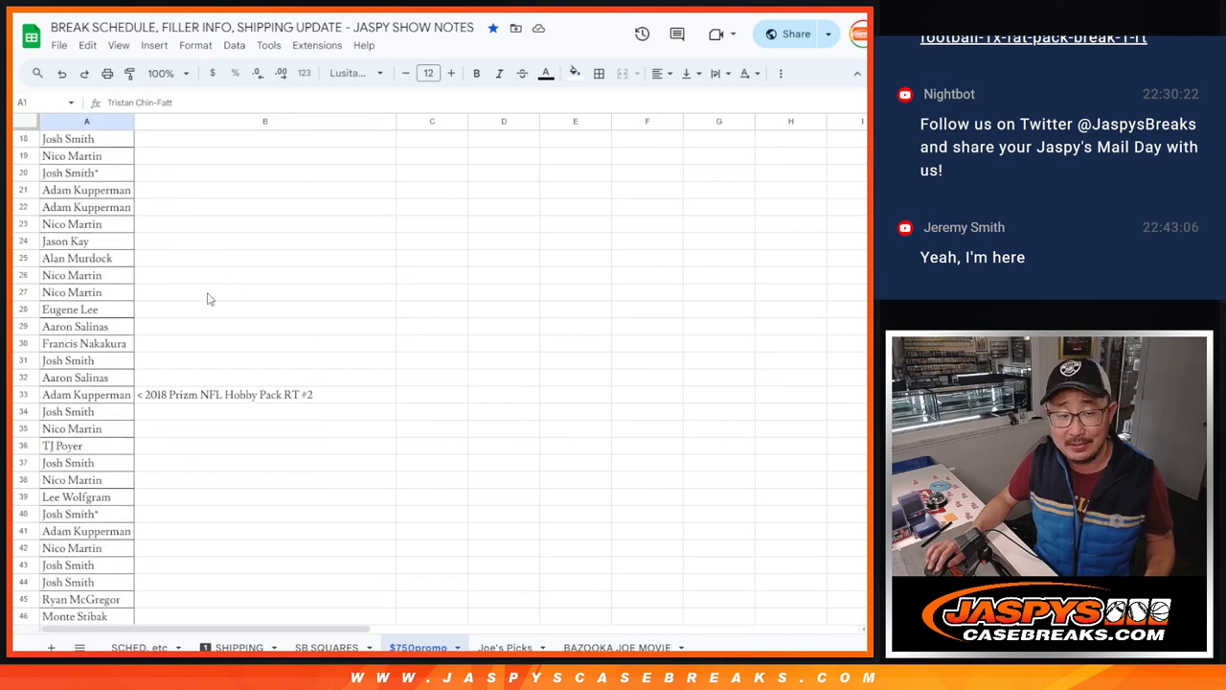
scroll("down", 3)
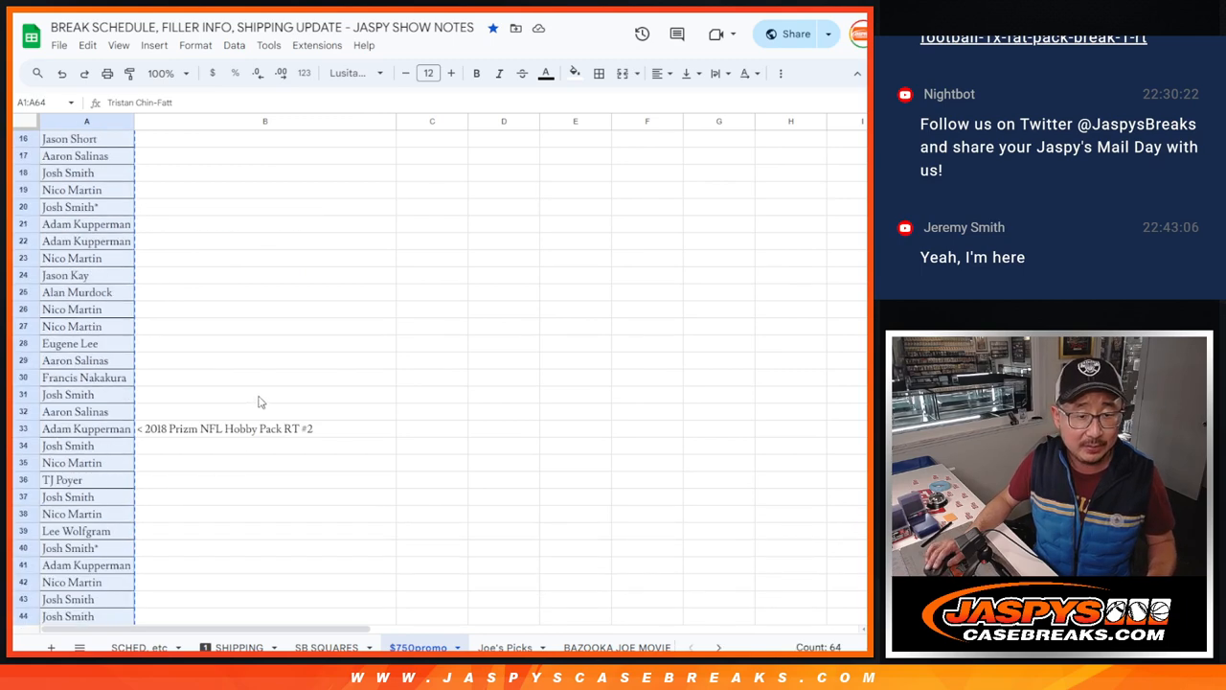
scroll("down", 3)
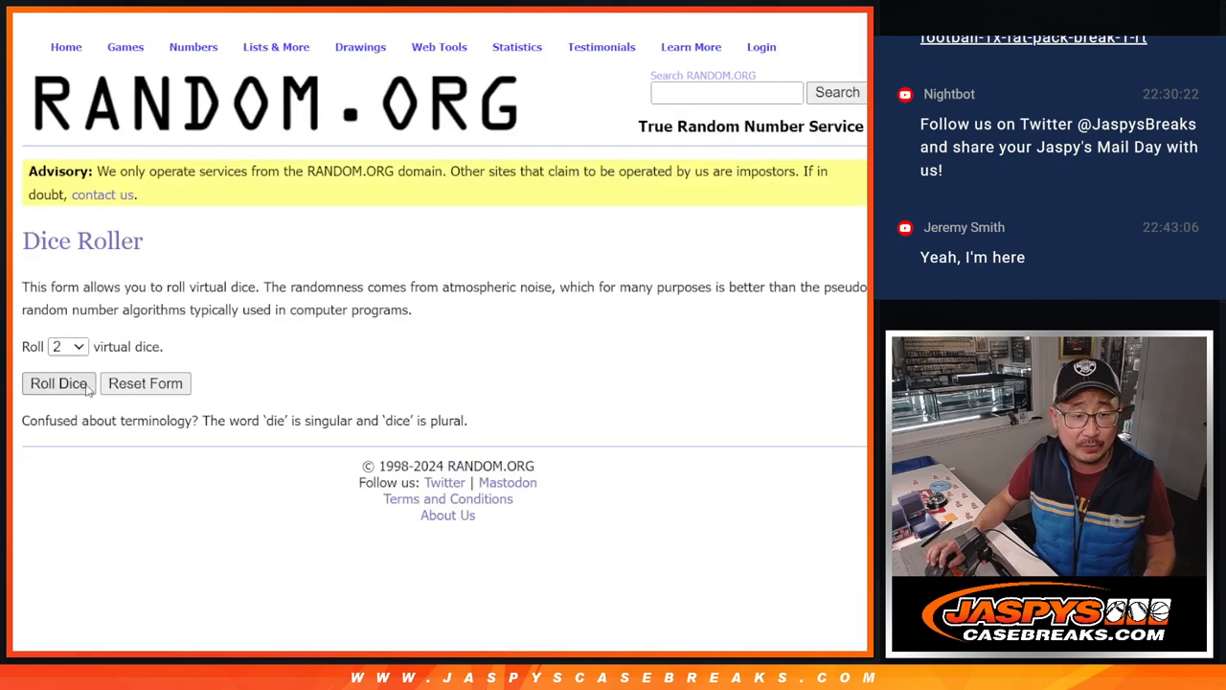
left_click(57, 383)
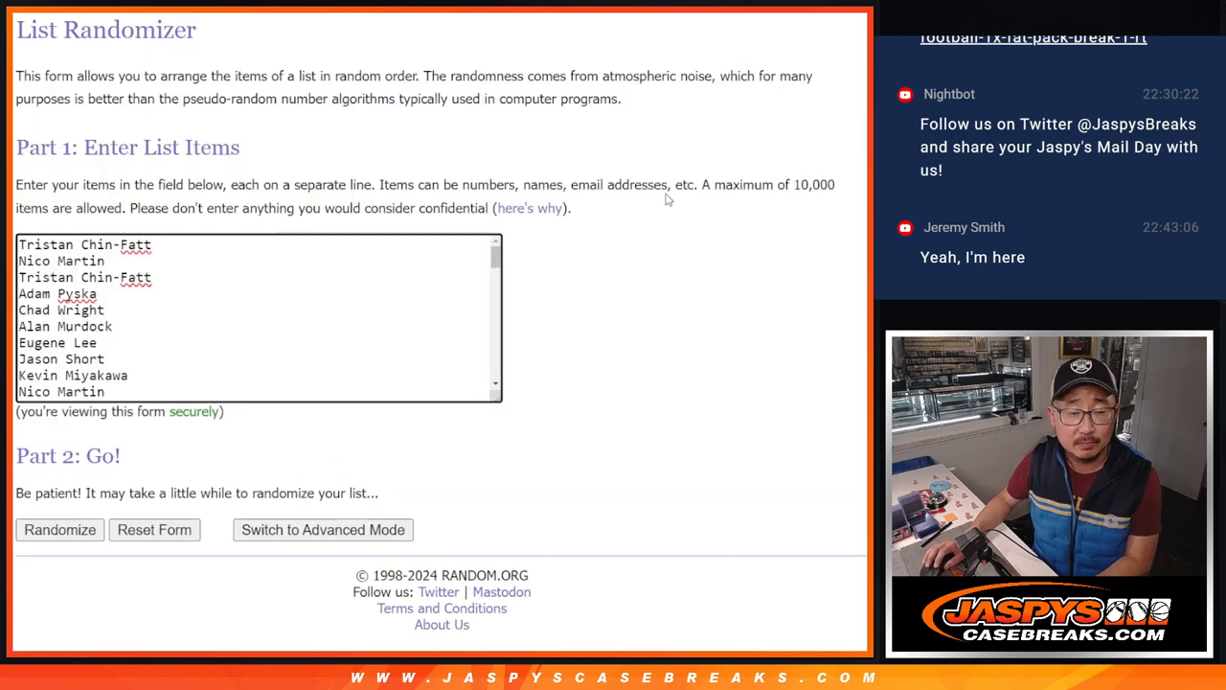
Randomize the 64-name list repeatedly toward seven shuffles, each giving a new ordering
left_click(59, 528)
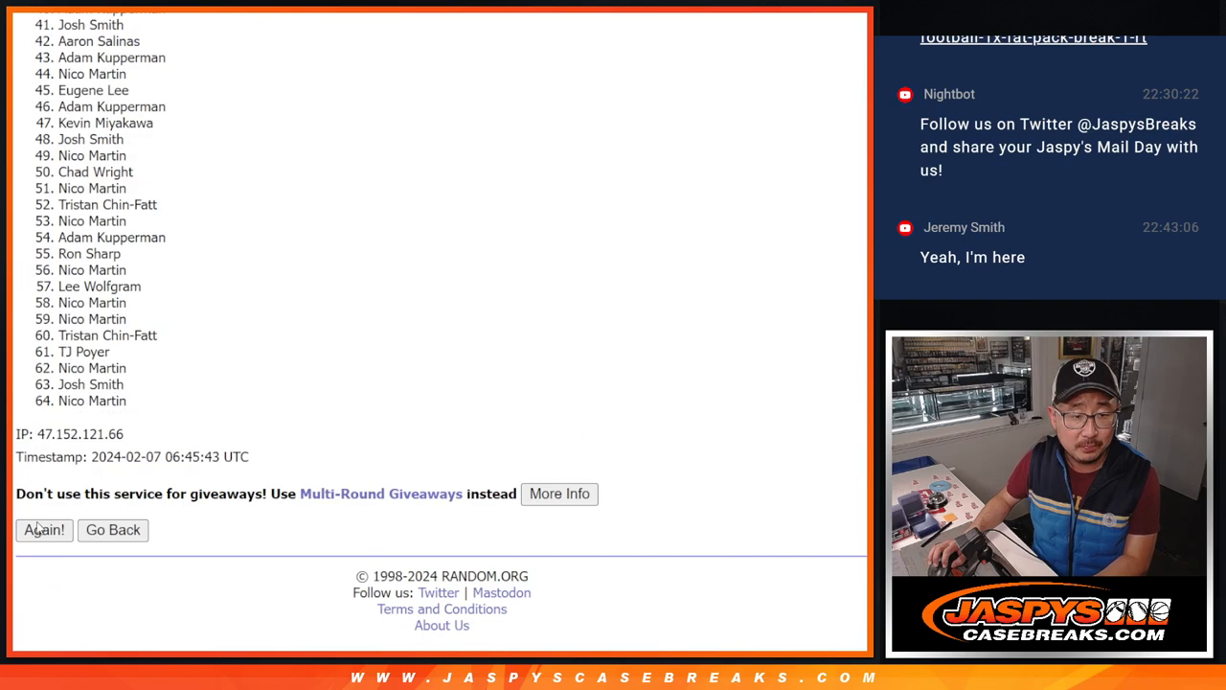
left_click(42, 529)
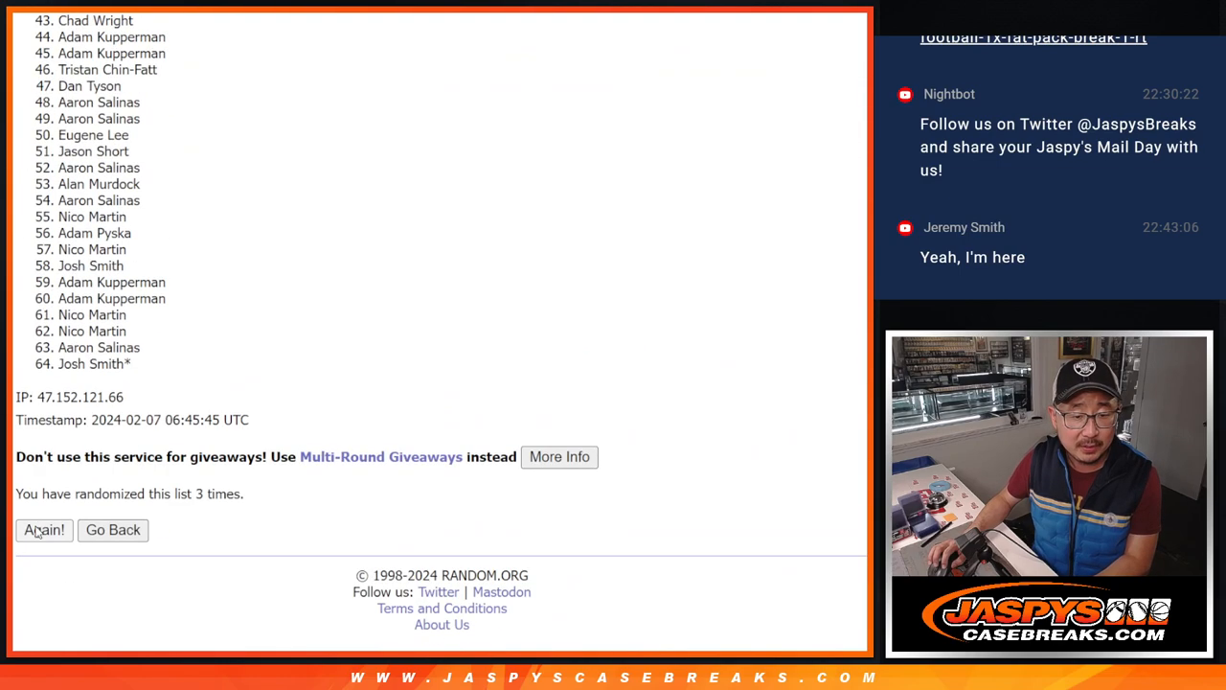
left_click(44, 529)
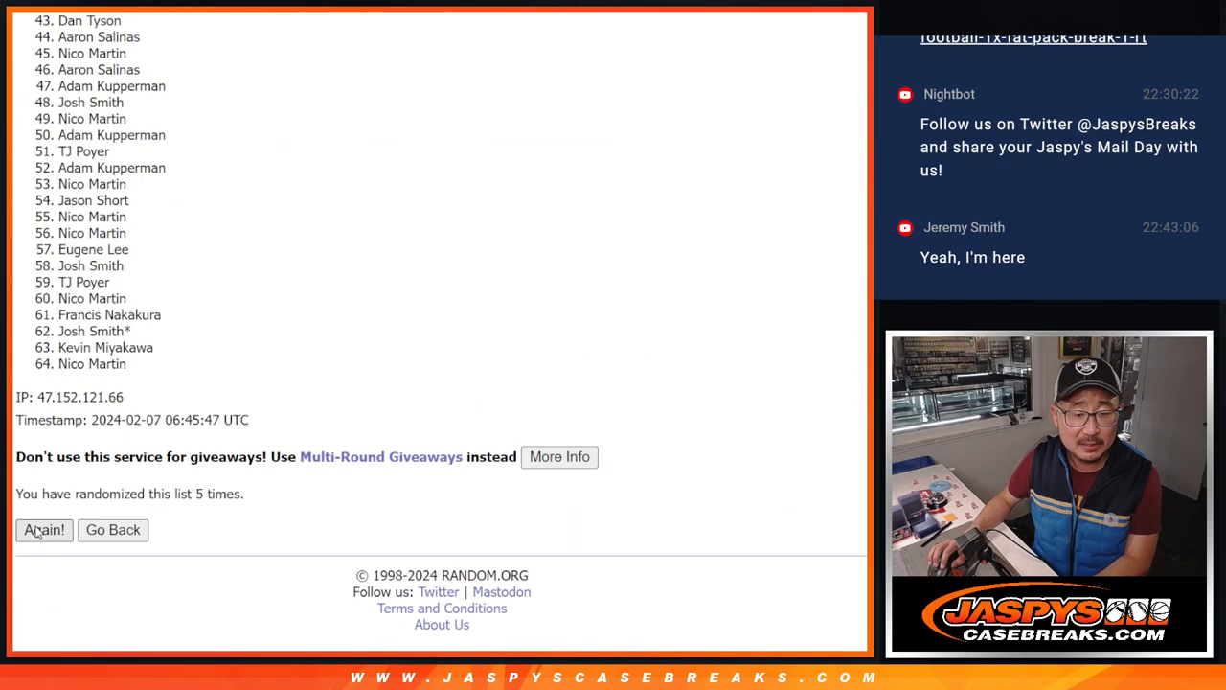
left_click(44, 529)
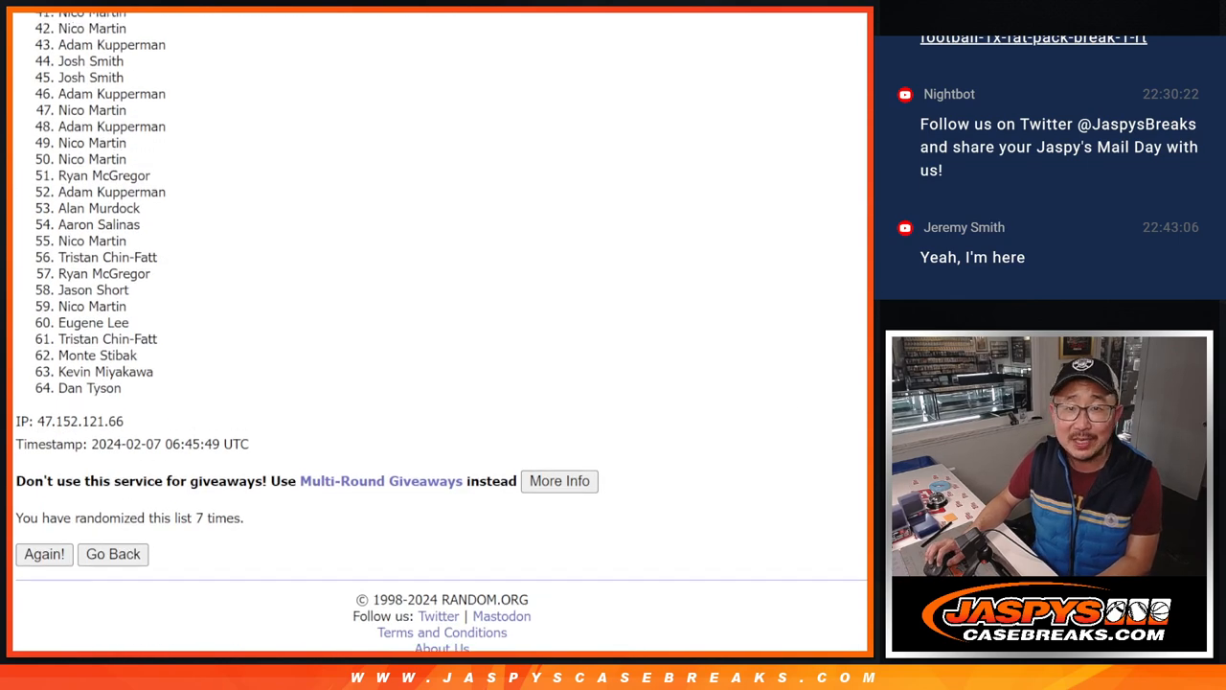
scroll("down", 3)
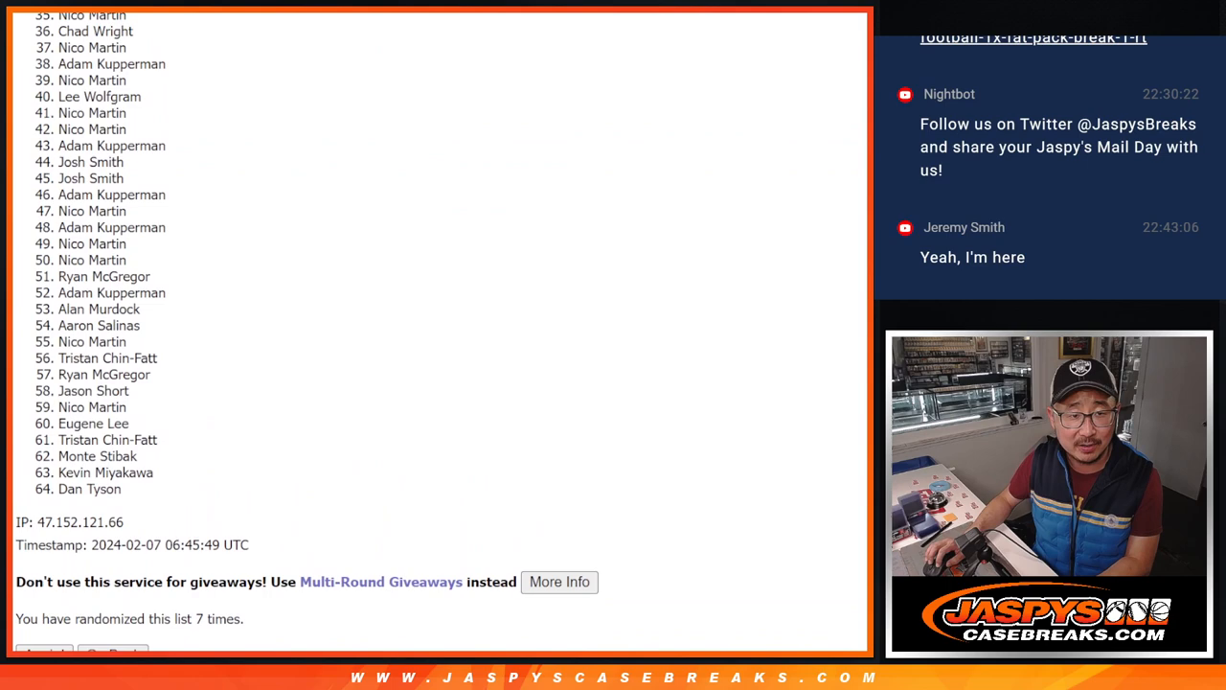
scroll("down", 3)
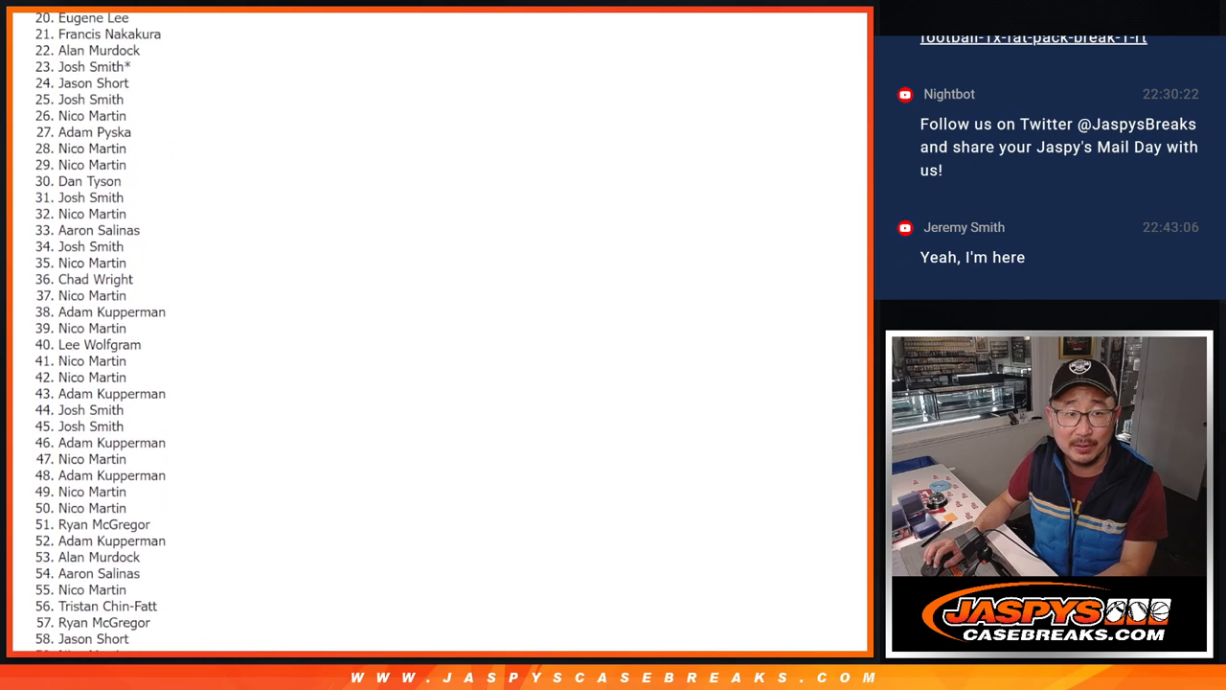
scroll("up", 3)
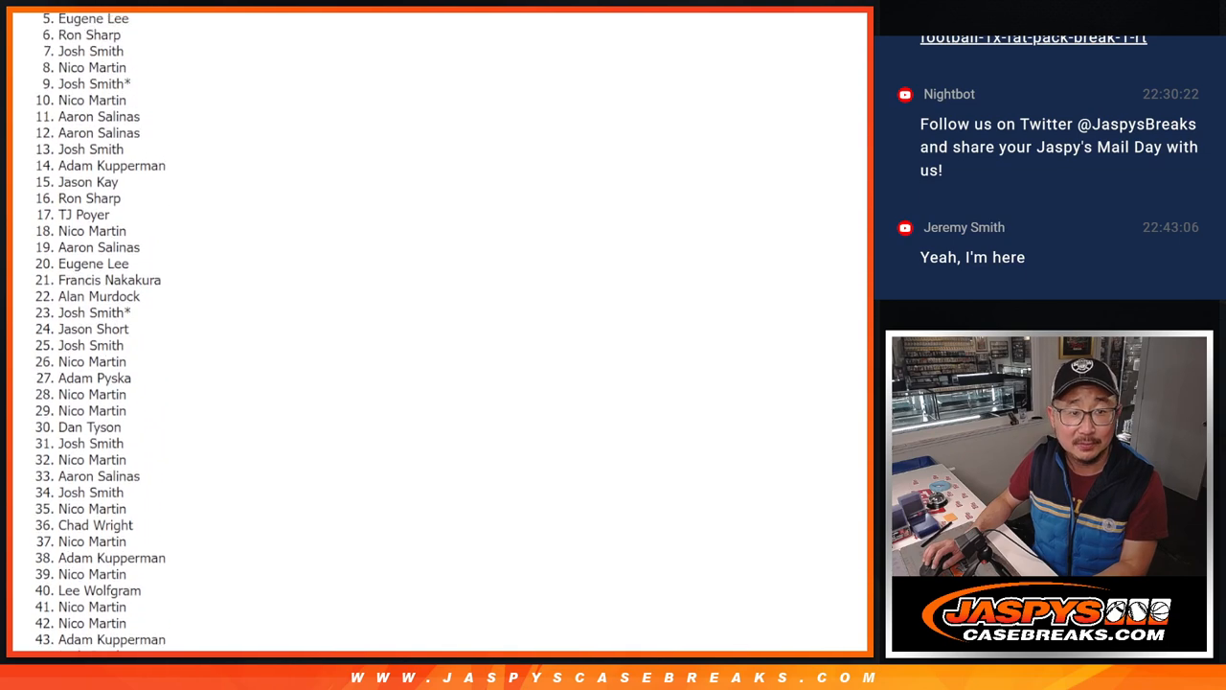
scroll("down", 3)
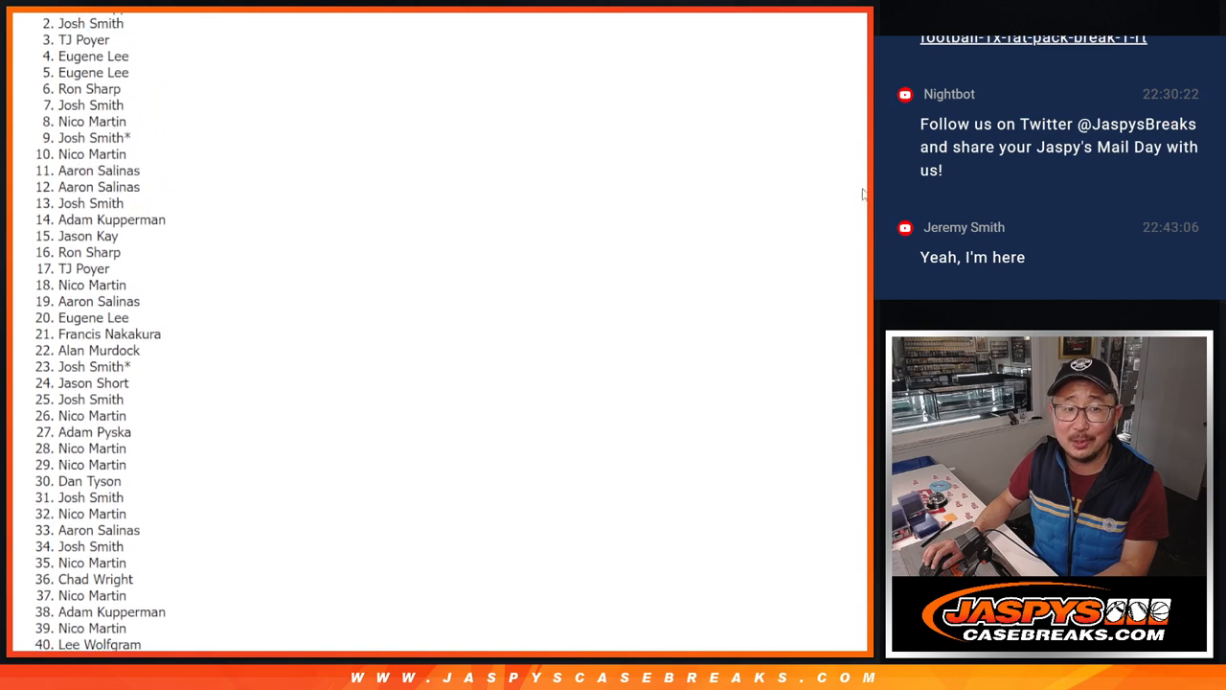
mouse_move(682, 257)
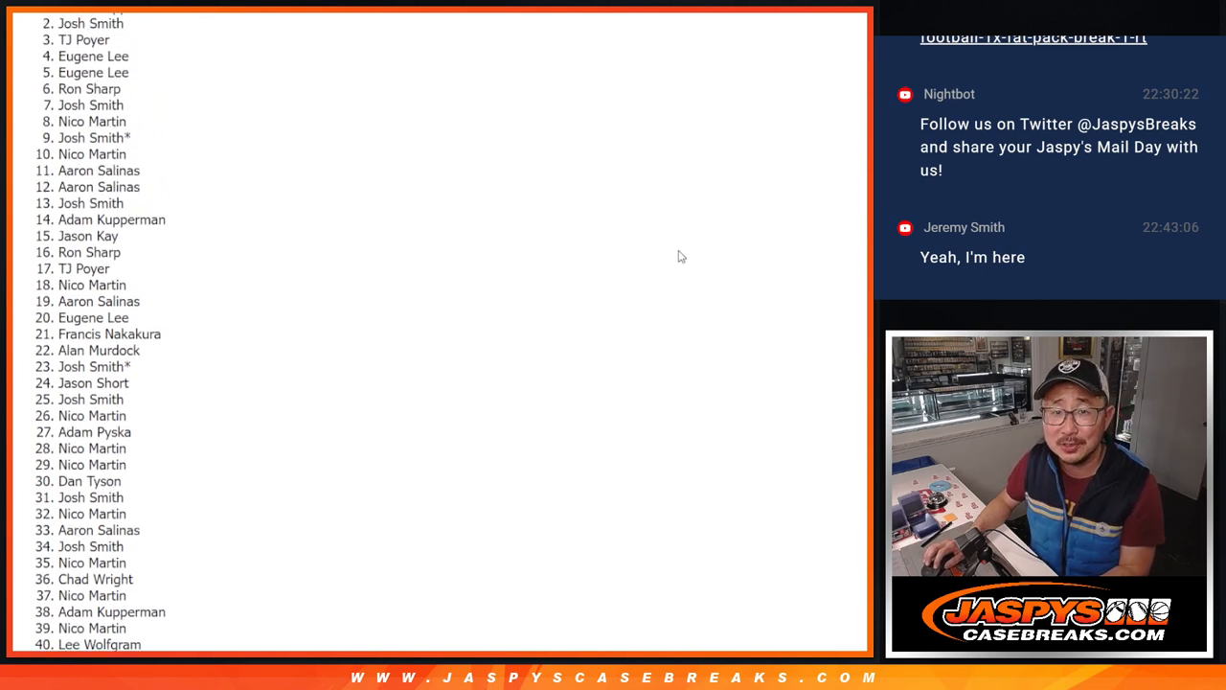
mouse_move(712, 264)
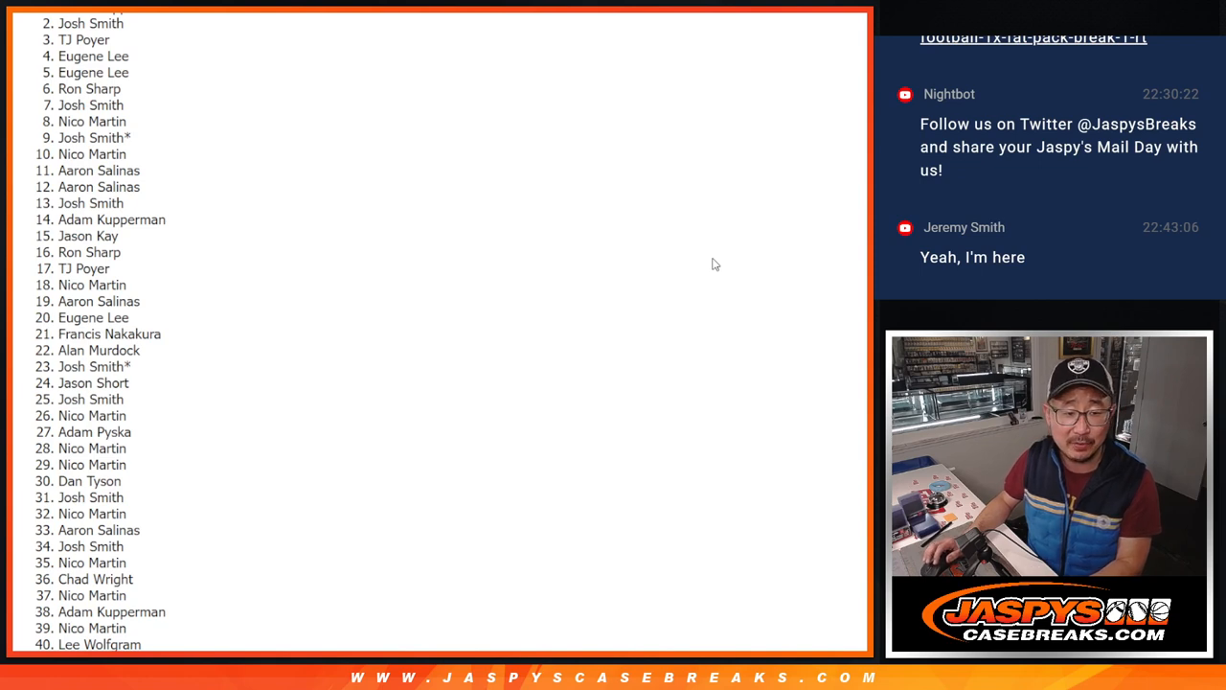
mouse_move(776, 257)
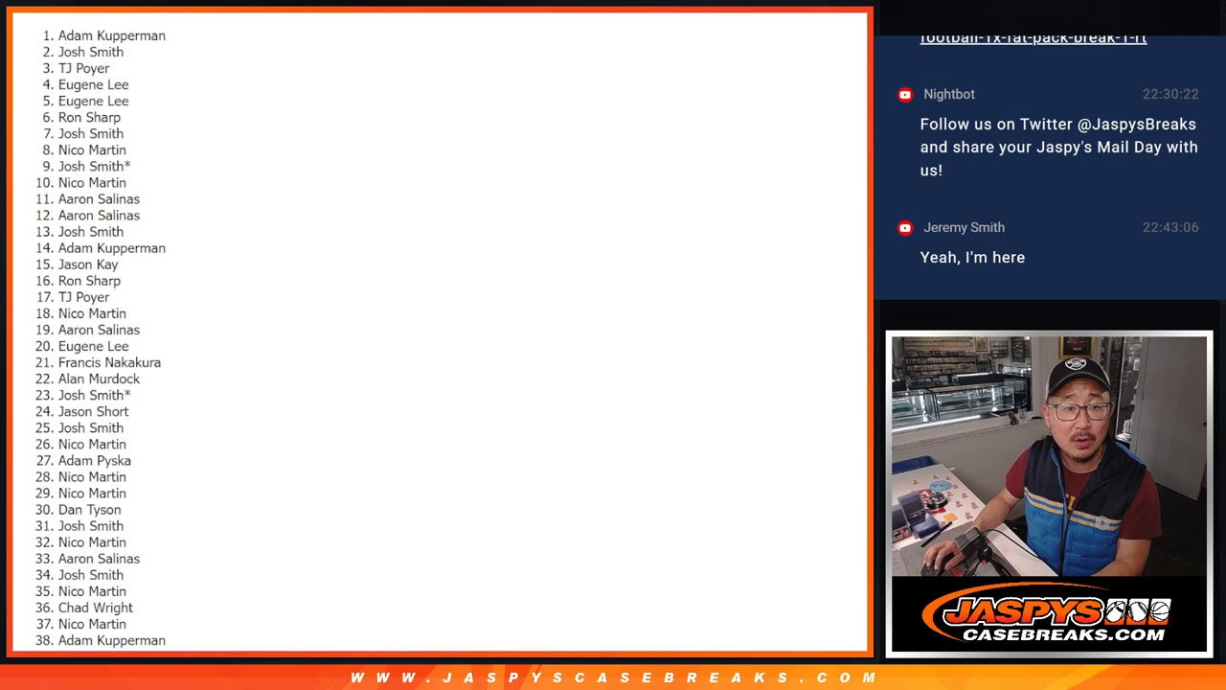
double_click(103, 35)
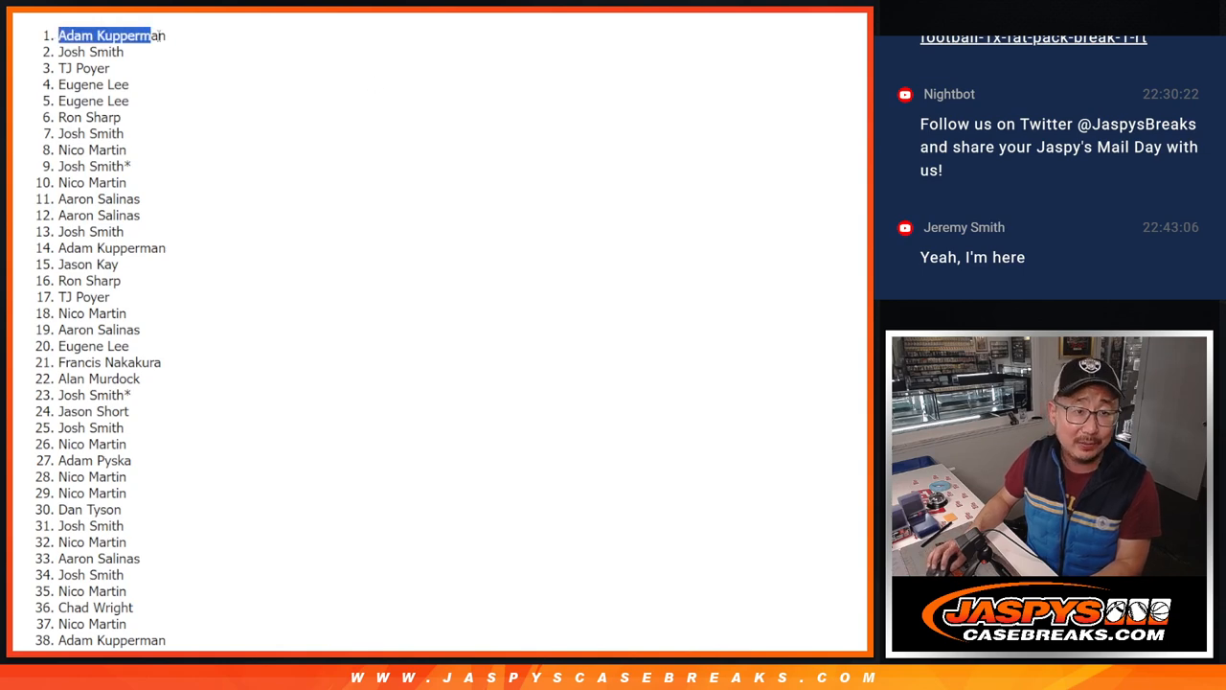
scroll("down", 3)
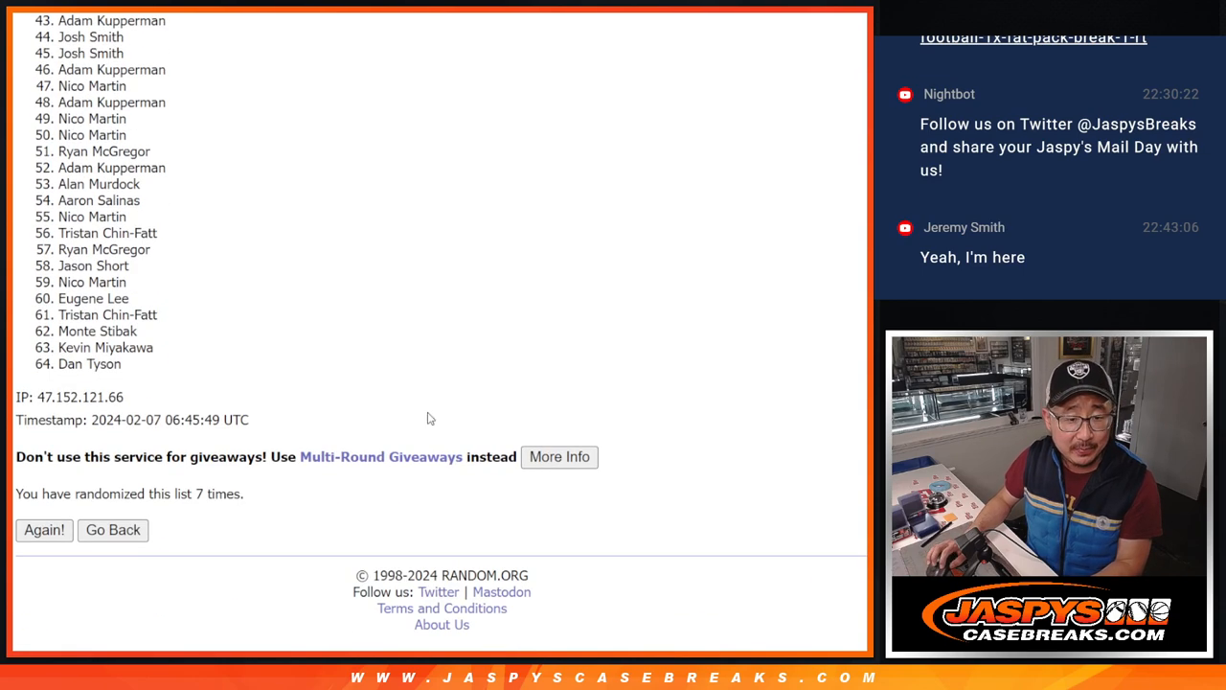